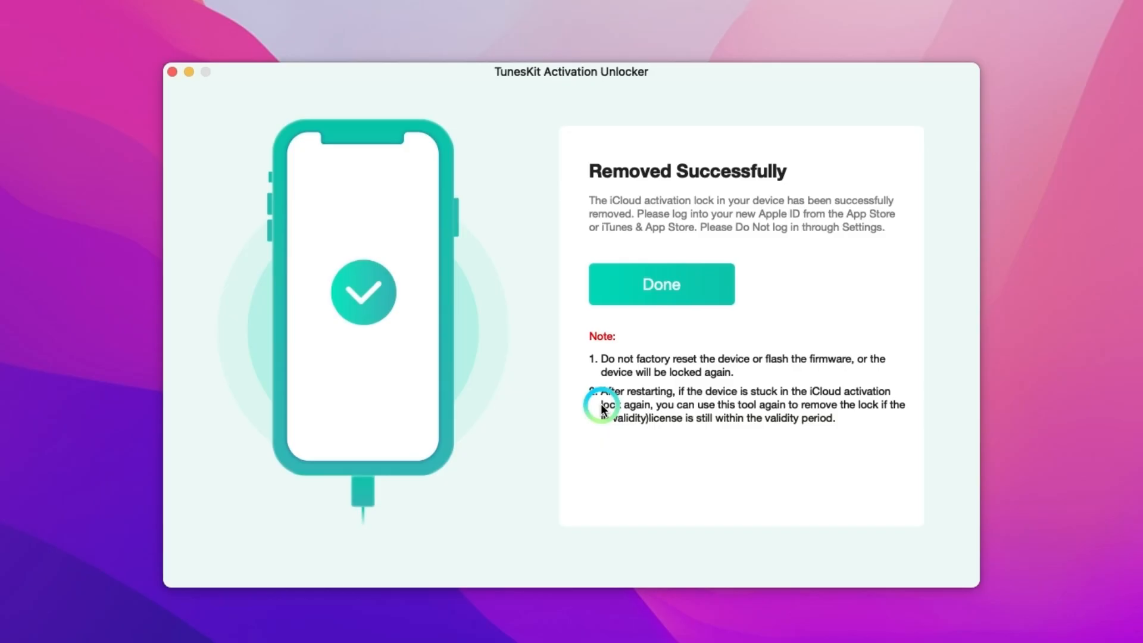
Dismiss the Removed Successfully screen and restart iCloud activation lock removal, confirming the start
{"action": "left_click", "coordinate": [661, 284]}
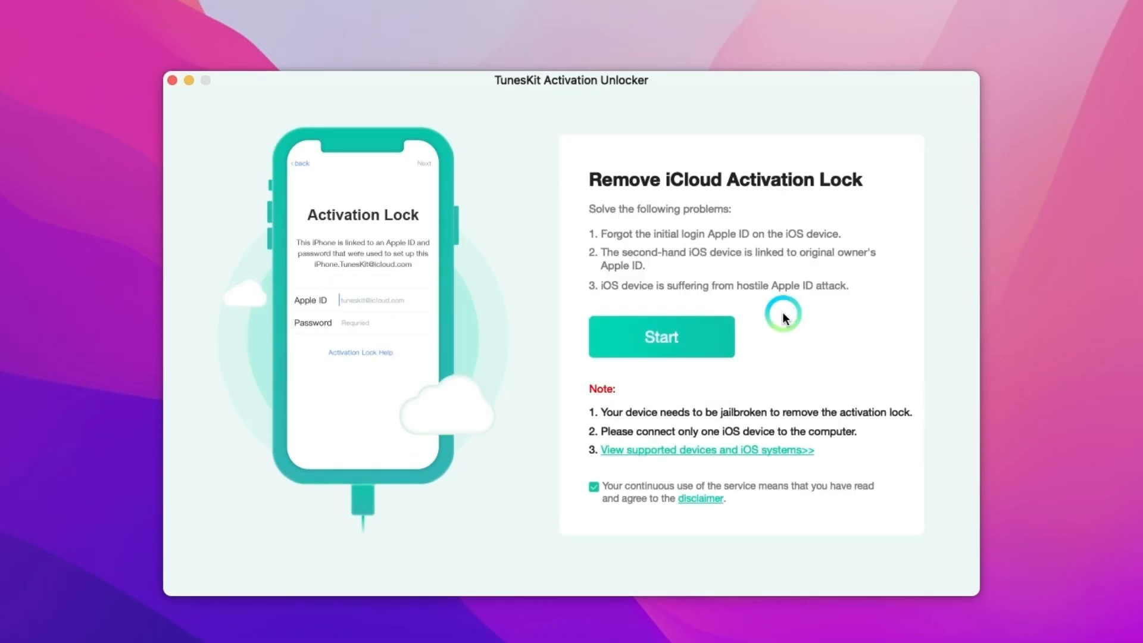
{"action": "left_click", "coordinate": [695, 337]}
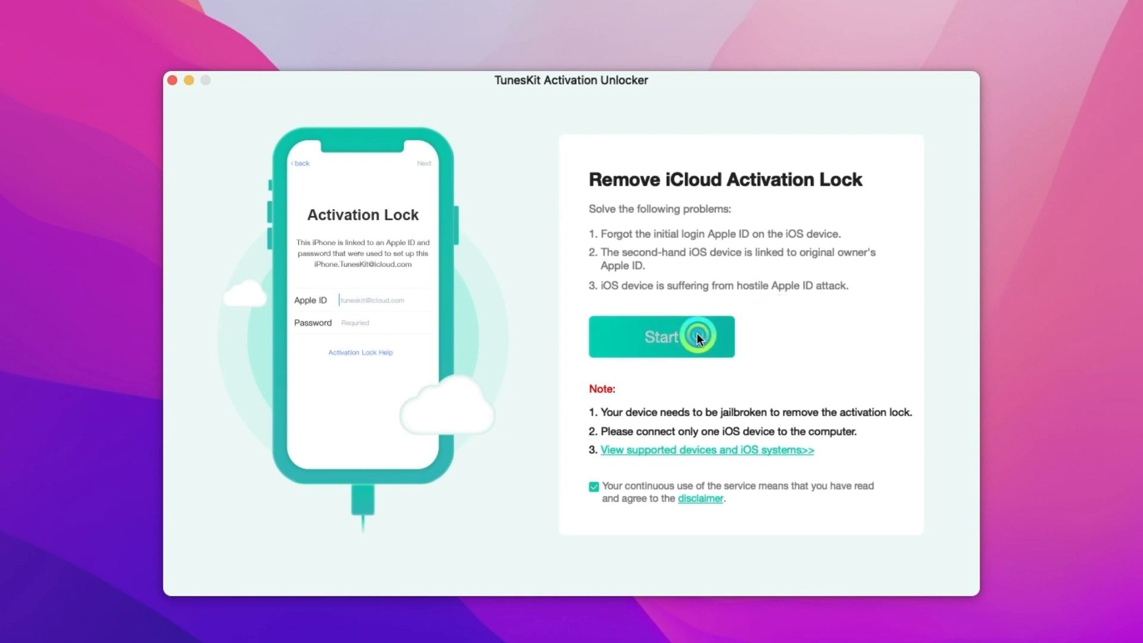
{"action": "left_click", "coordinate": [692, 336]}
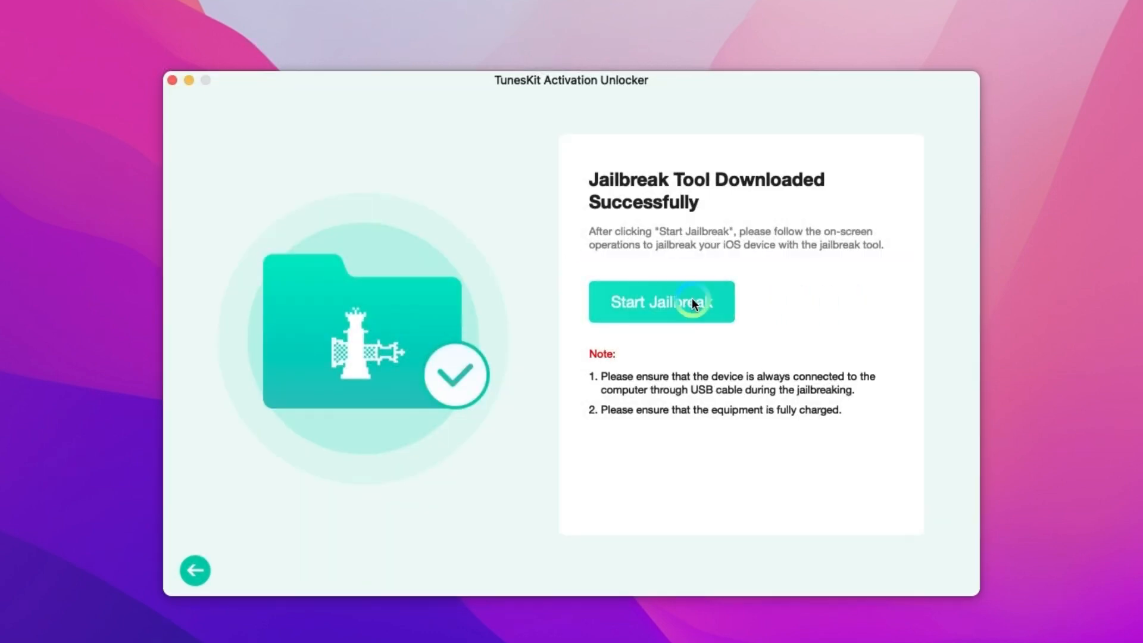
Launch the downloaded checkra1n tool via Start Jailbreak
{"action": "left_click", "coordinate": [661, 302]}
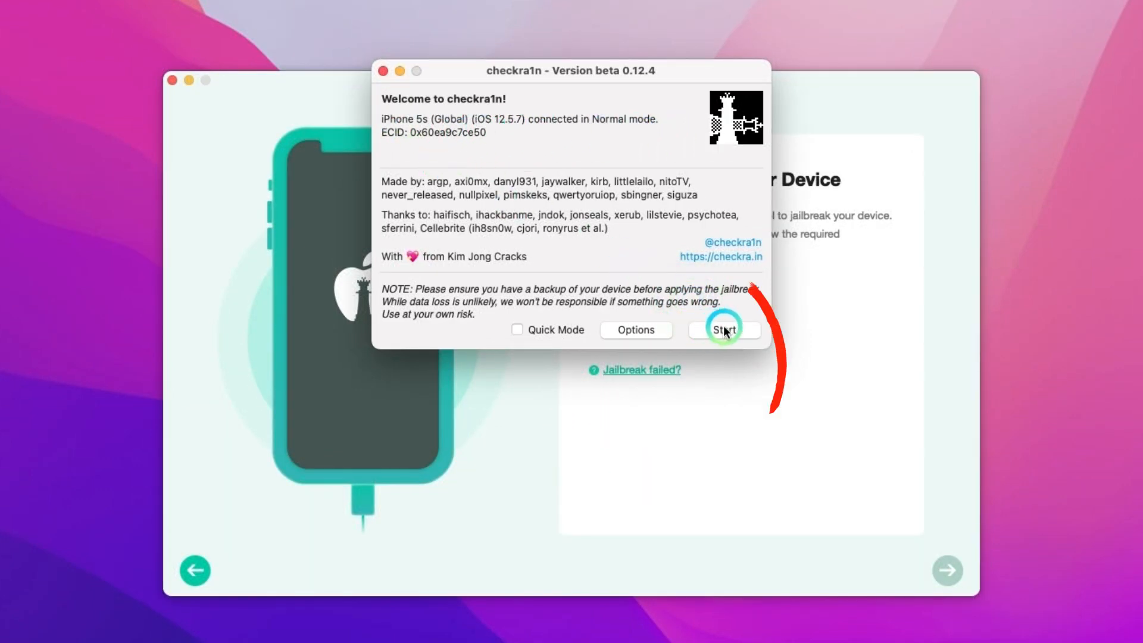
Start the checkra1n jailbreak and move past the DFU mode explanation into recovery mode
{"action": "left_click", "coordinate": [724, 329]}
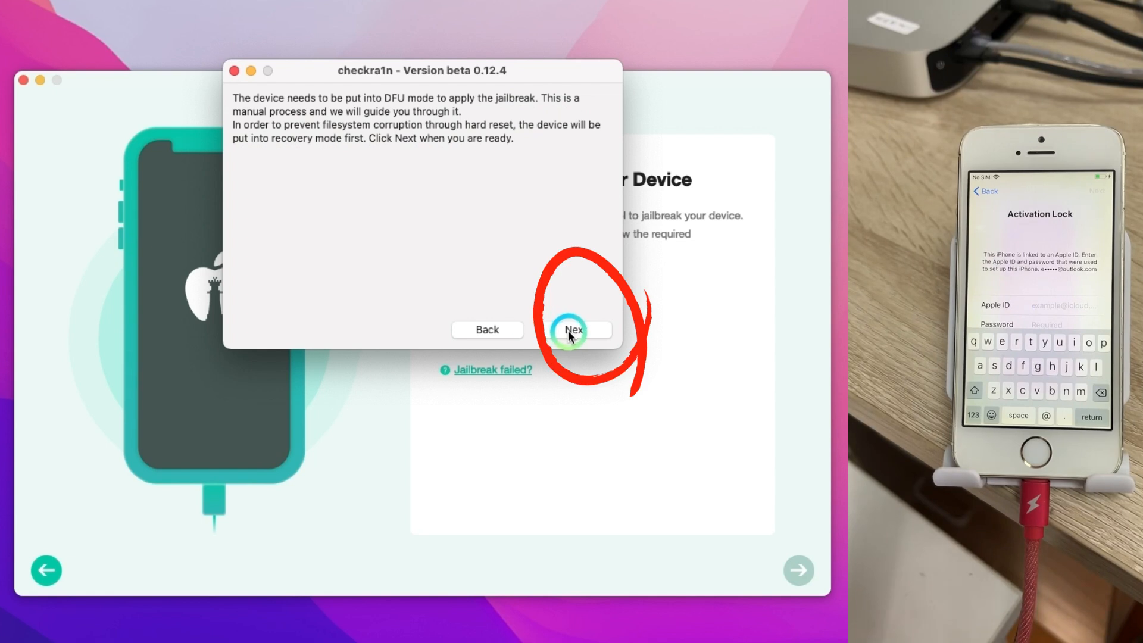
{"action": "left_click", "coordinate": [576, 330]}
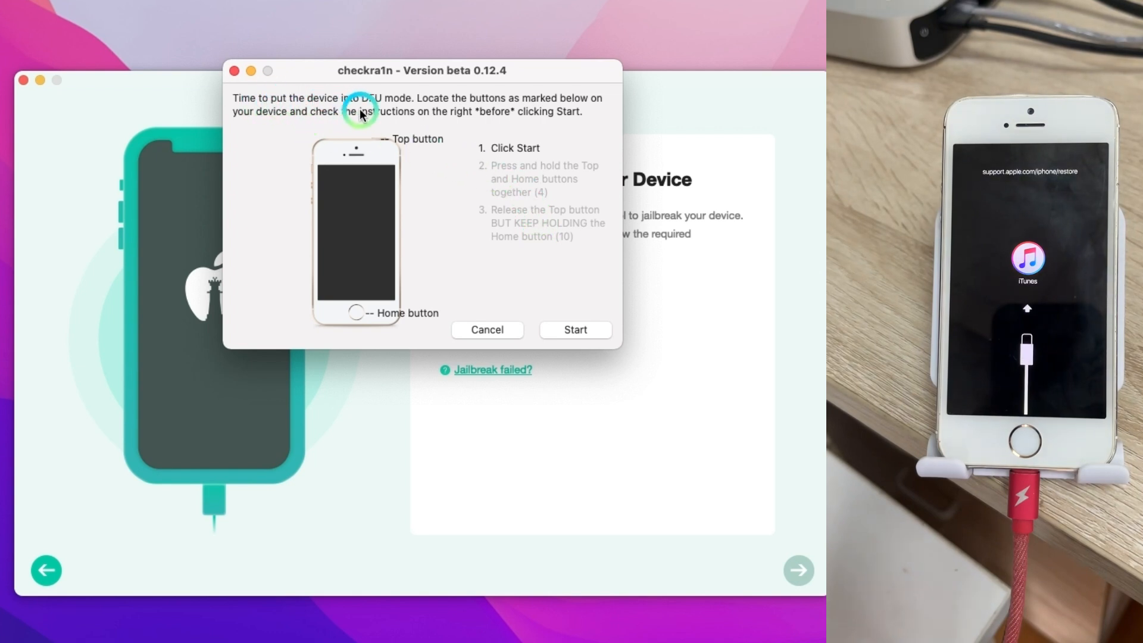
{"action": "mouse_move", "coordinate": [449, 133]}
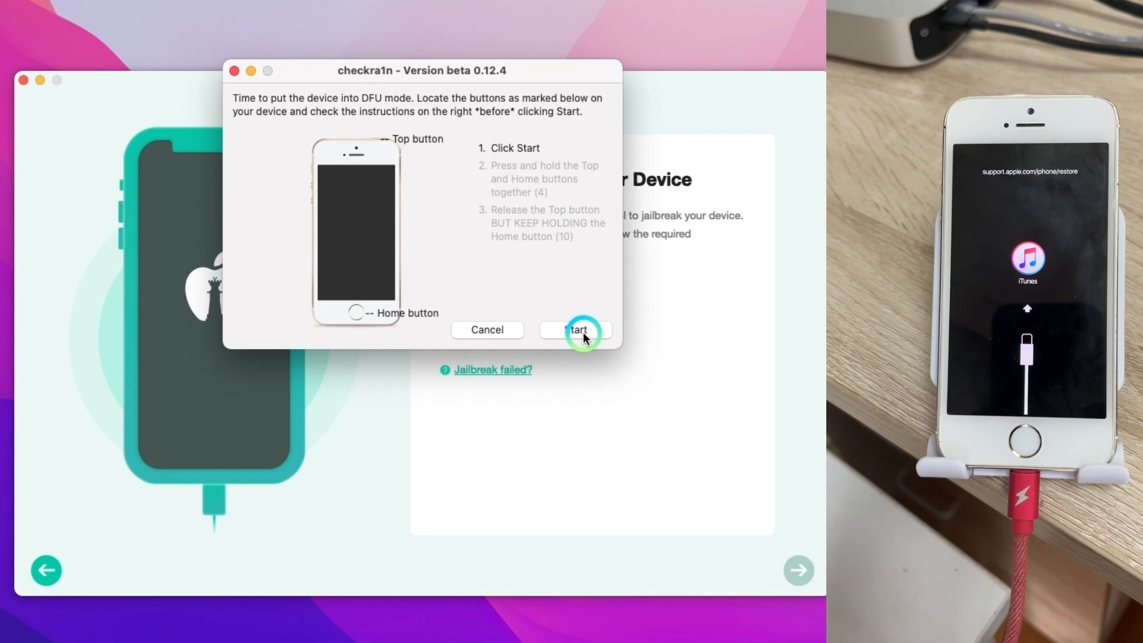
Start the DFU countdown to guide the iPhone 5s into DFU mode
{"action": "left_click", "coordinate": [575, 330]}
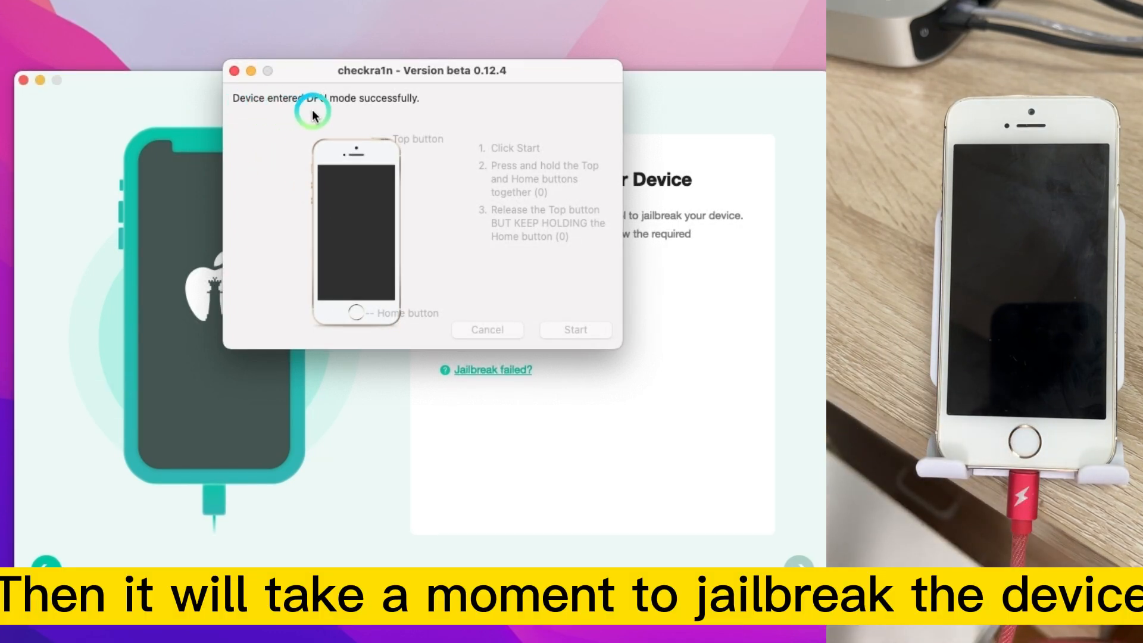
Acknowledge checkra1n's All Done message and close the jailbreak tool
{"action": "left_click", "coordinate": [575, 330]}
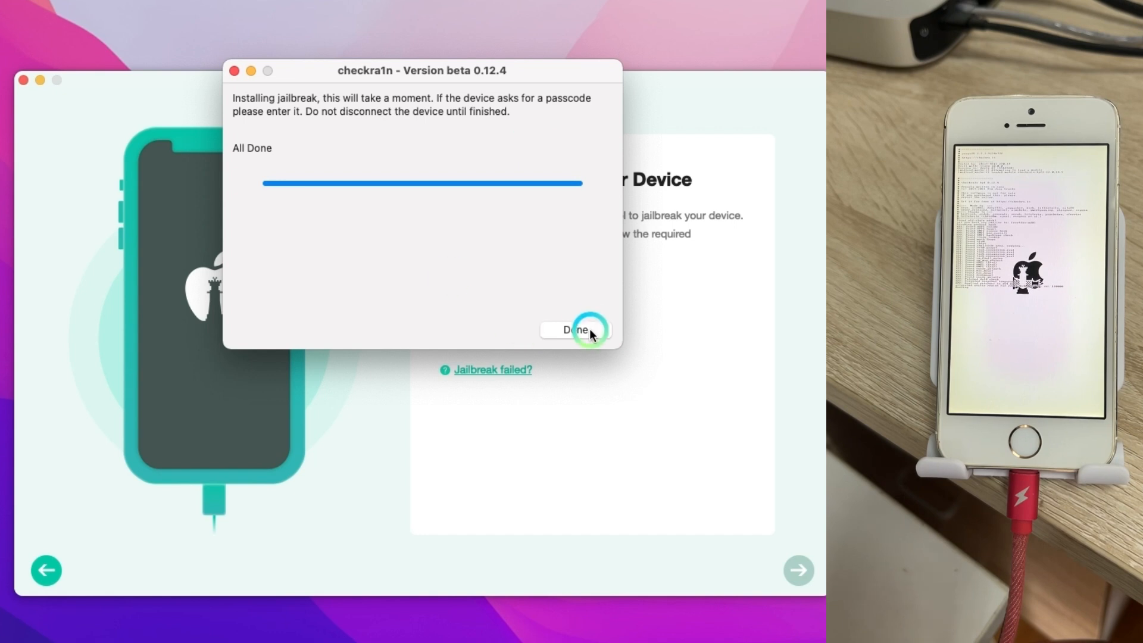
{"action": "left_click", "coordinate": [576, 330]}
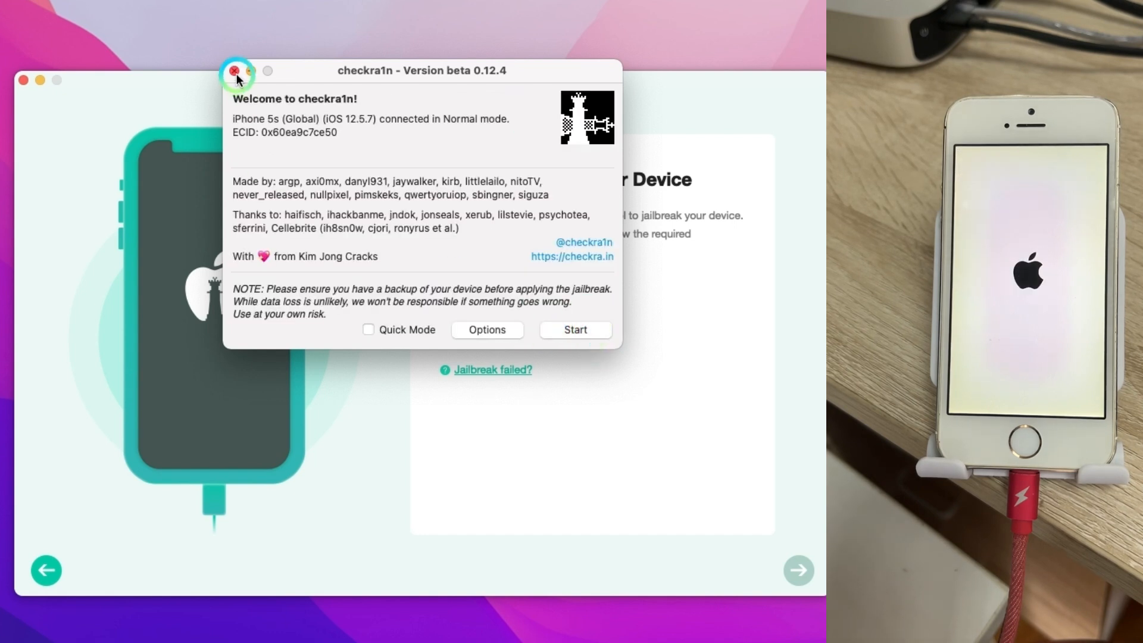
{"action": "left_click", "coordinate": [234, 71]}
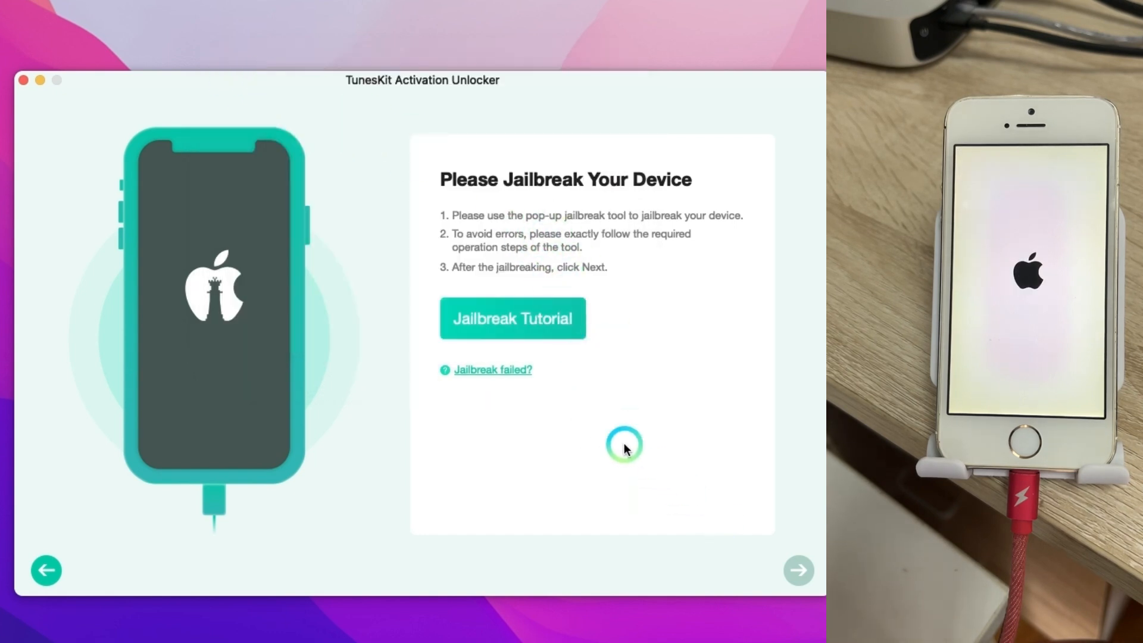
Advance past the Please Jailbreak Your Device screen to begin removing the activation lock
{"action": "left_click", "coordinate": [798, 570]}
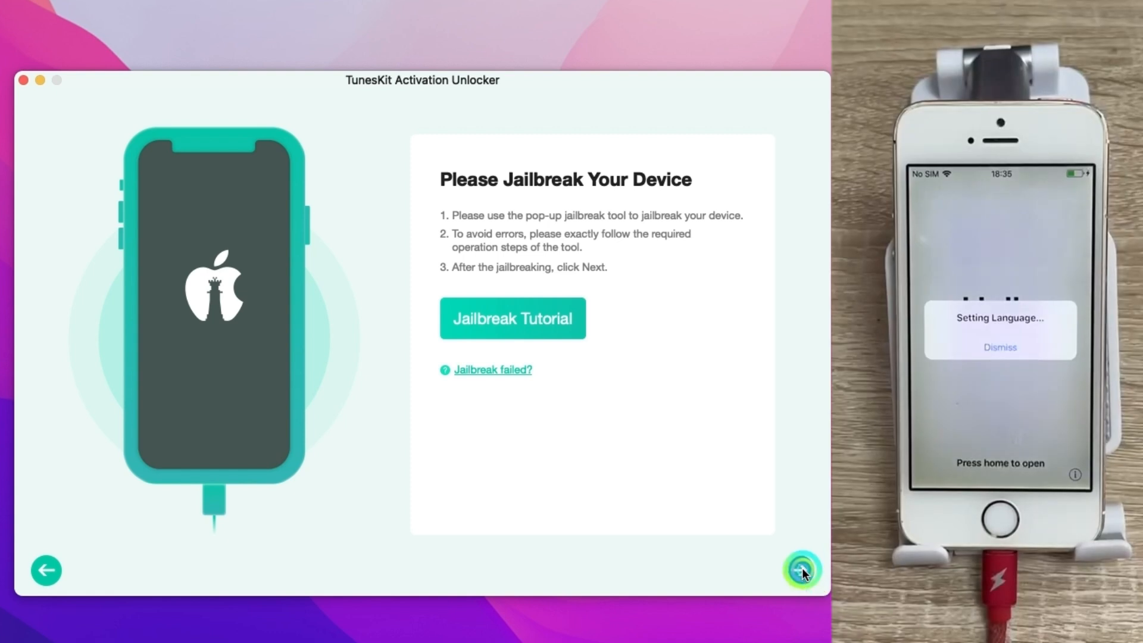
{"action": "left_click", "coordinate": [796, 568]}
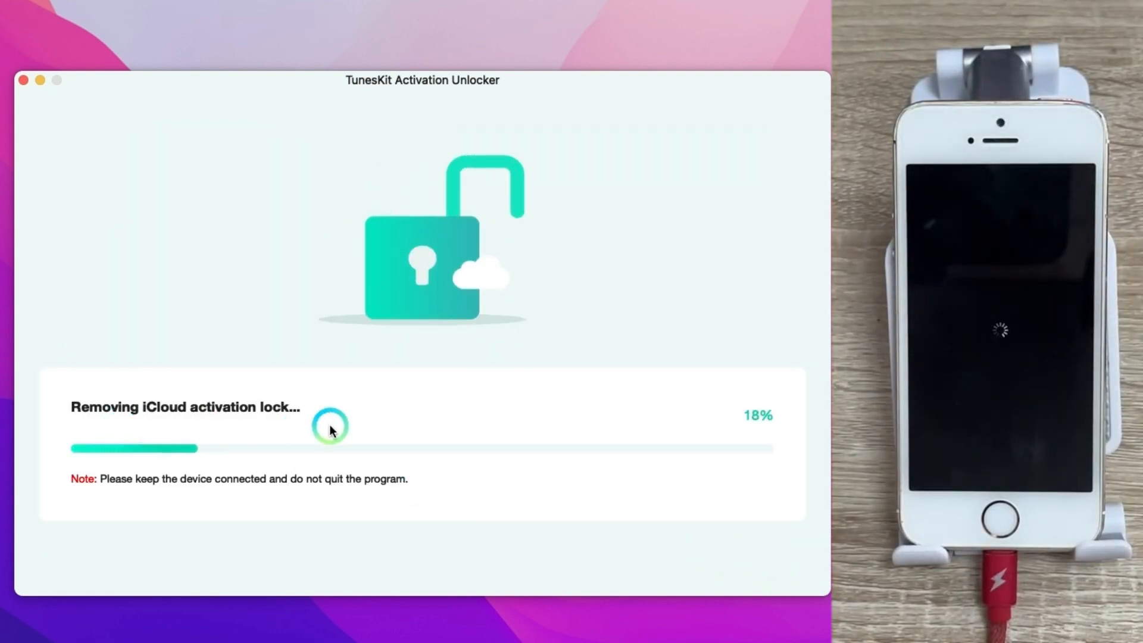